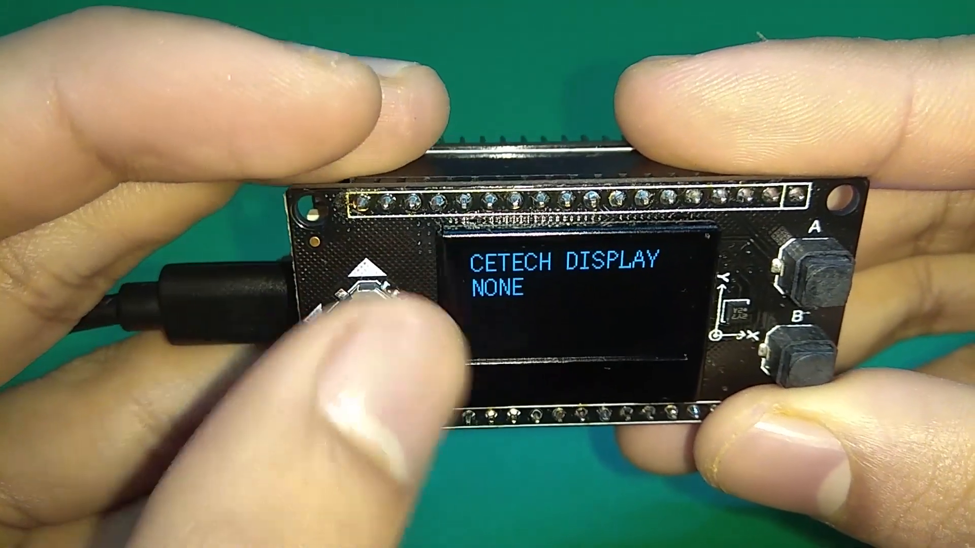
click(370, 305)
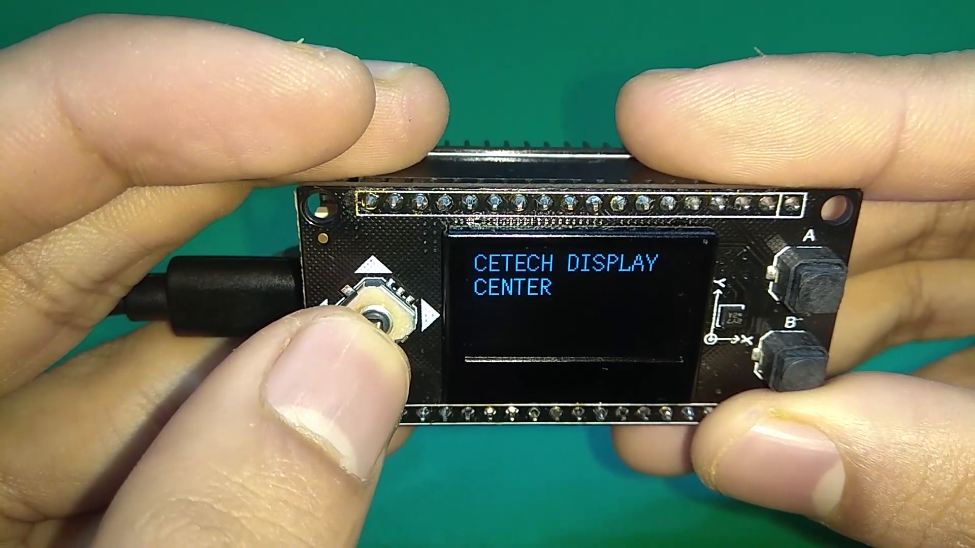